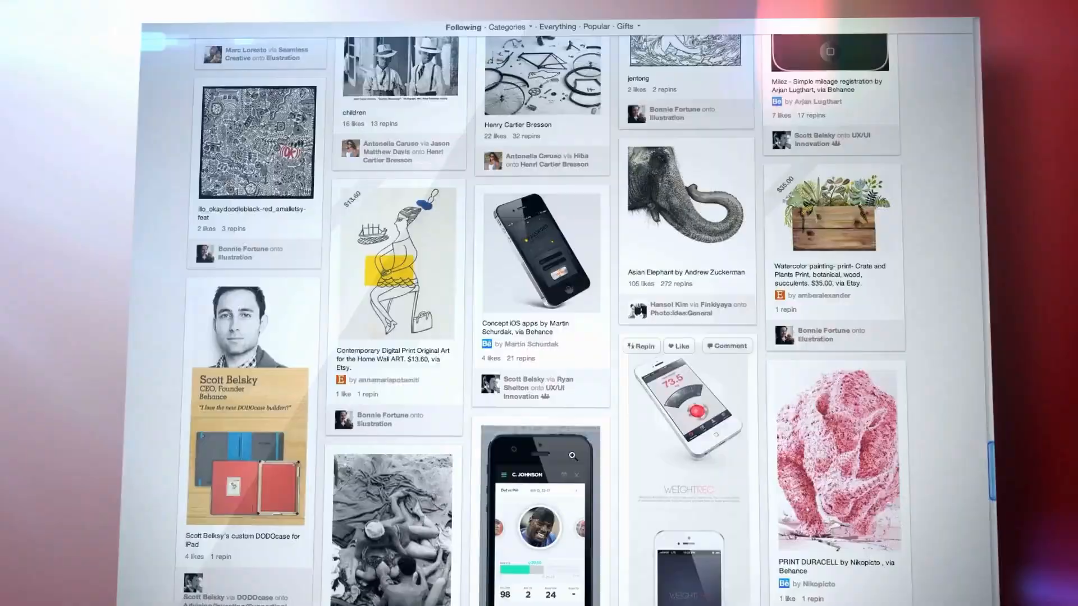
scroll(down, 3)
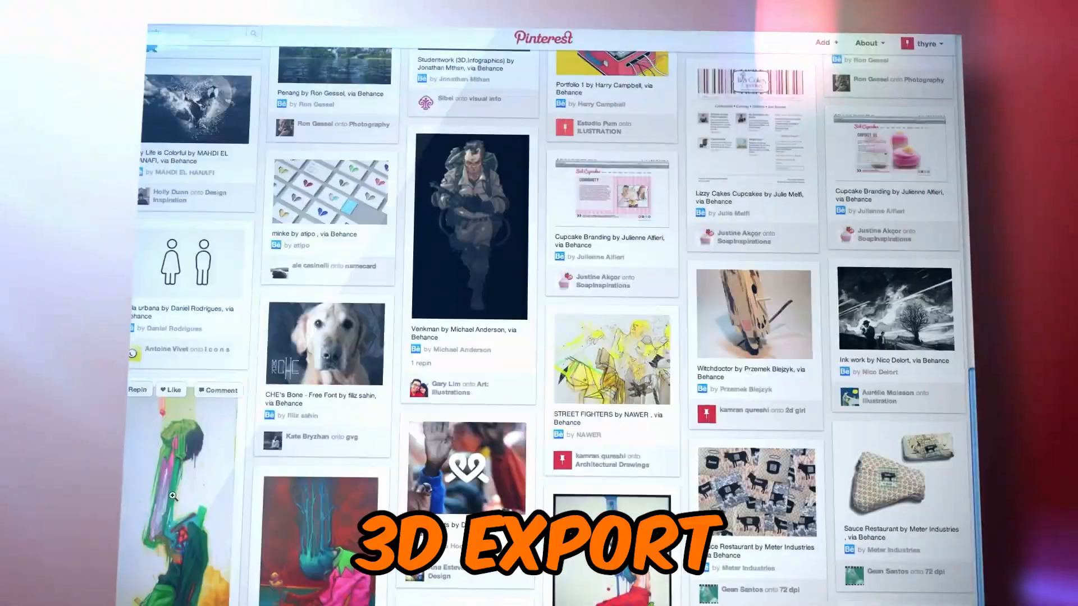